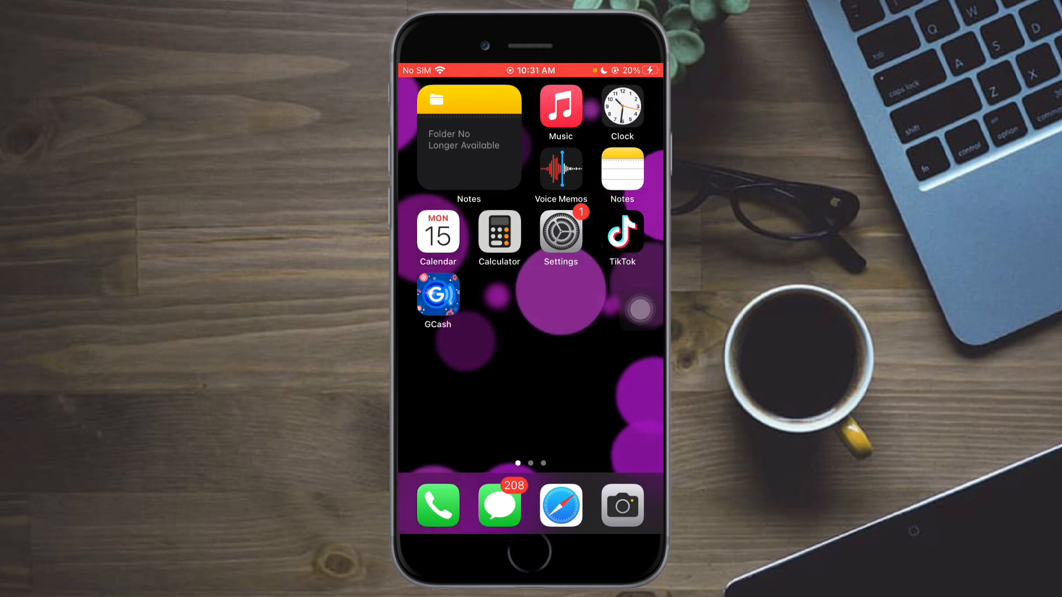
- Go into Settings and reach the Screen Time page
{"action": "left_click", "coordinate": [559, 236]}
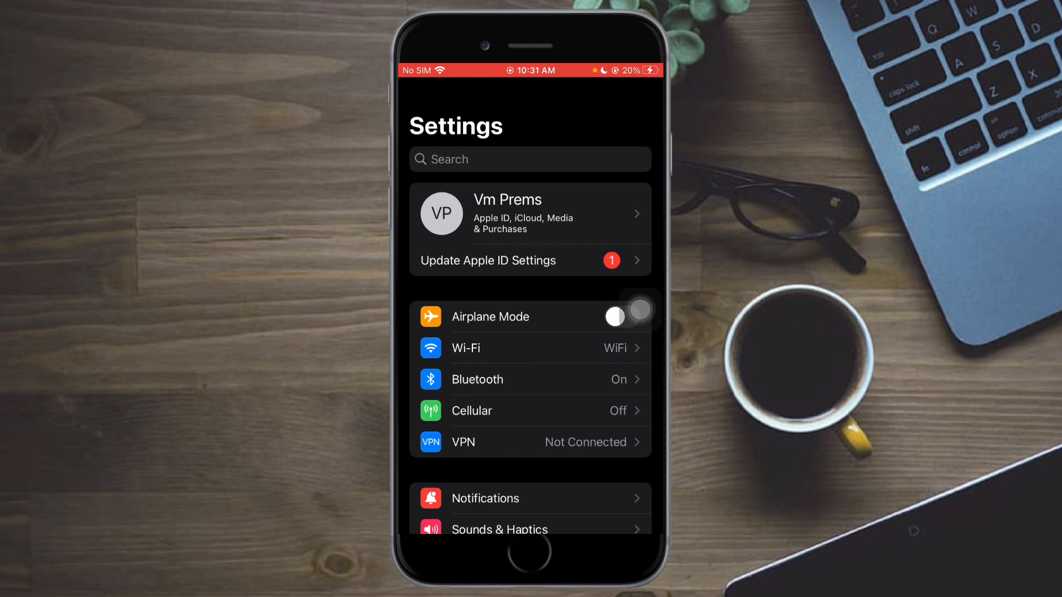
{"action": "scroll", "scroll_direction": "down", "scroll_amount": 3}
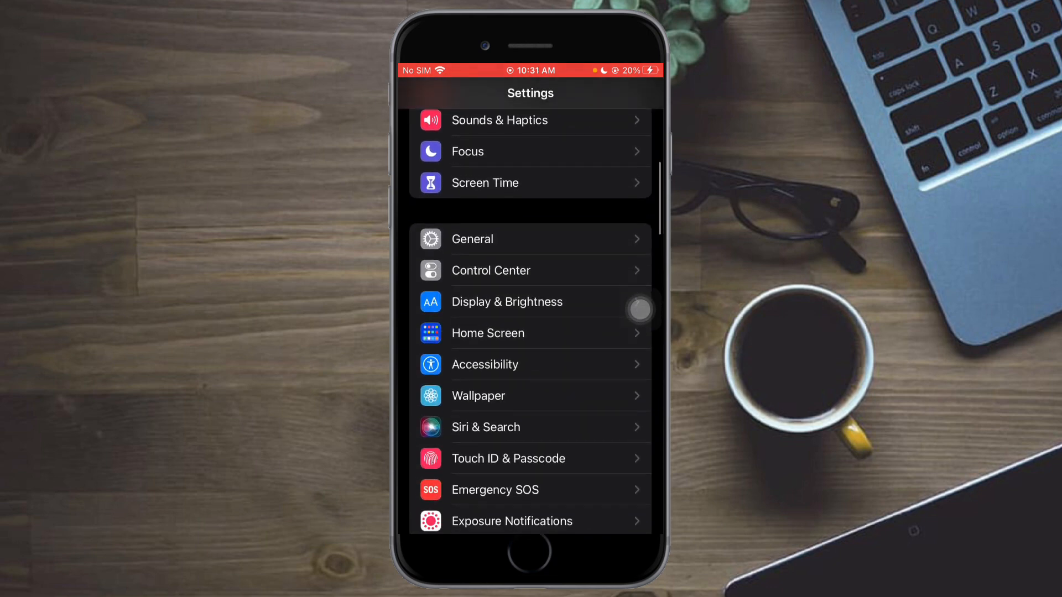
{"action": "scroll", "scroll_direction": "down", "scroll_amount": 3}
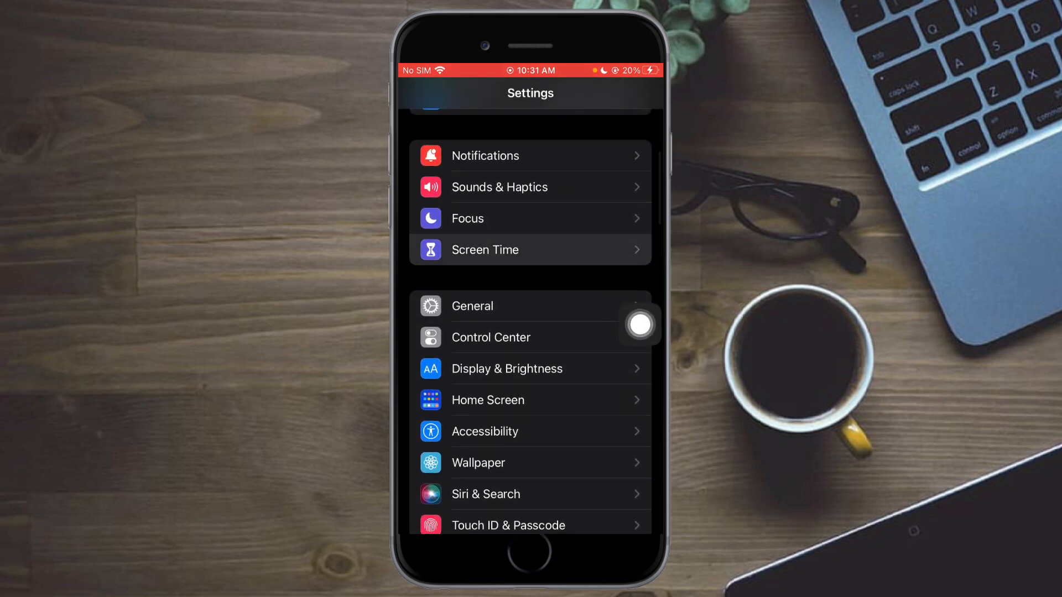
{"action": "left_click", "coordinate": [483, 249]}
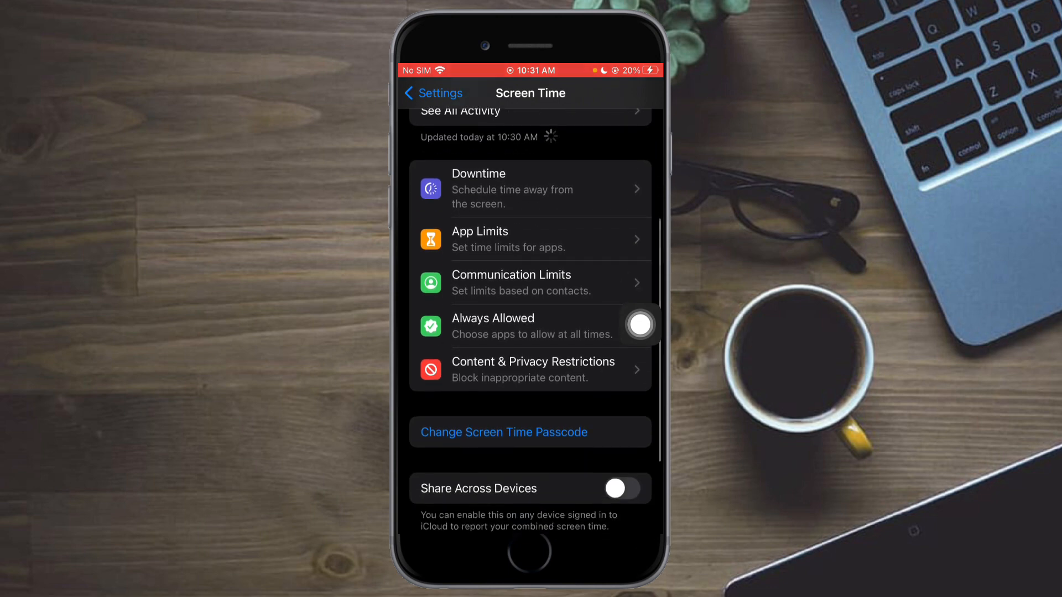
- Enter Content & Privacy Restrictions and bring up the Allowed Apps list
{"action": "left_click", "coordinate": [533, 362]}
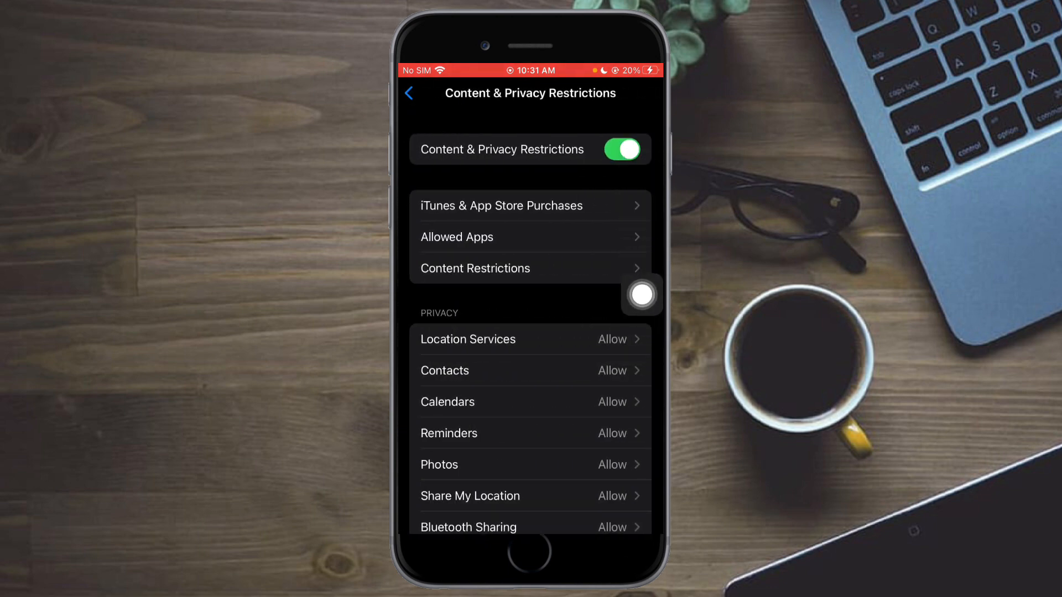
{"action": "left_click", "coordinate": [621, 150]}
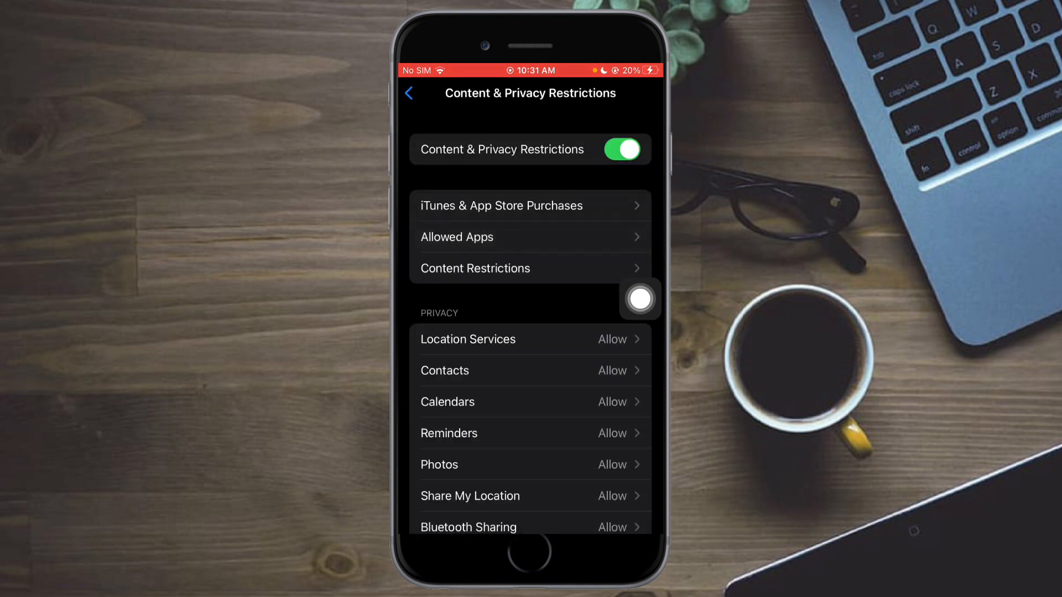
{"action": "left_click", "coordinate": [457, 237]}
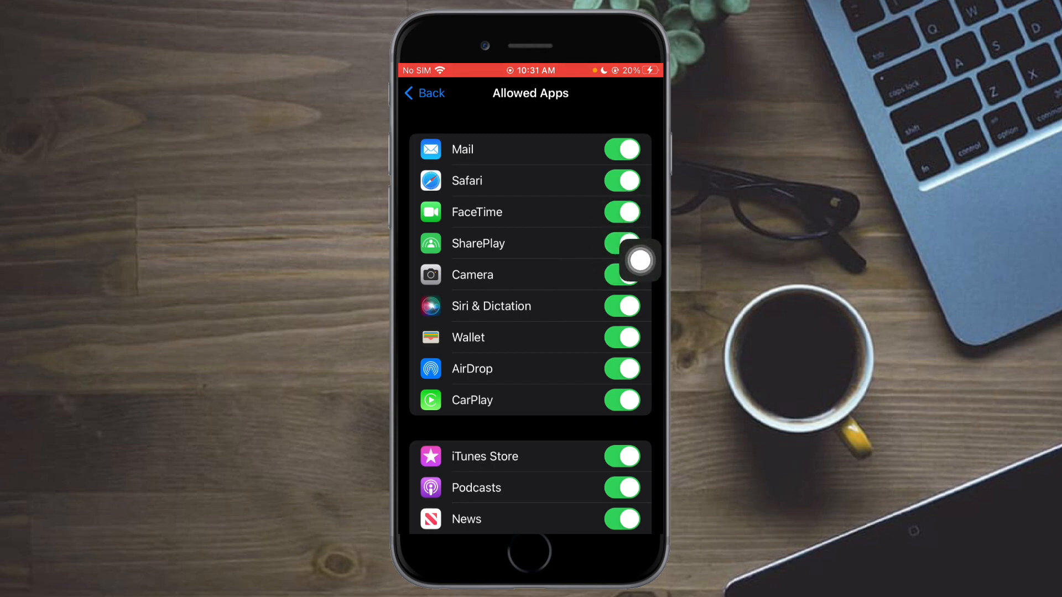
- Switch FaceTime off in Allowed Apps and return to the main Settings list
{"action": "left_click", "coordinate": [620, 212]}
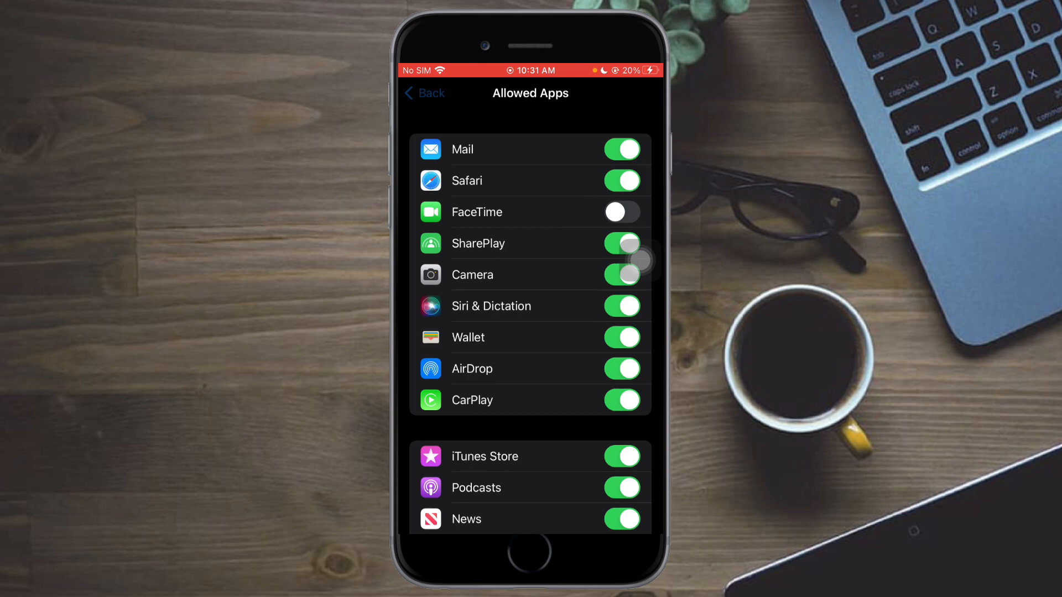
{"action": "left_click", "coordinate": [422, 93]}
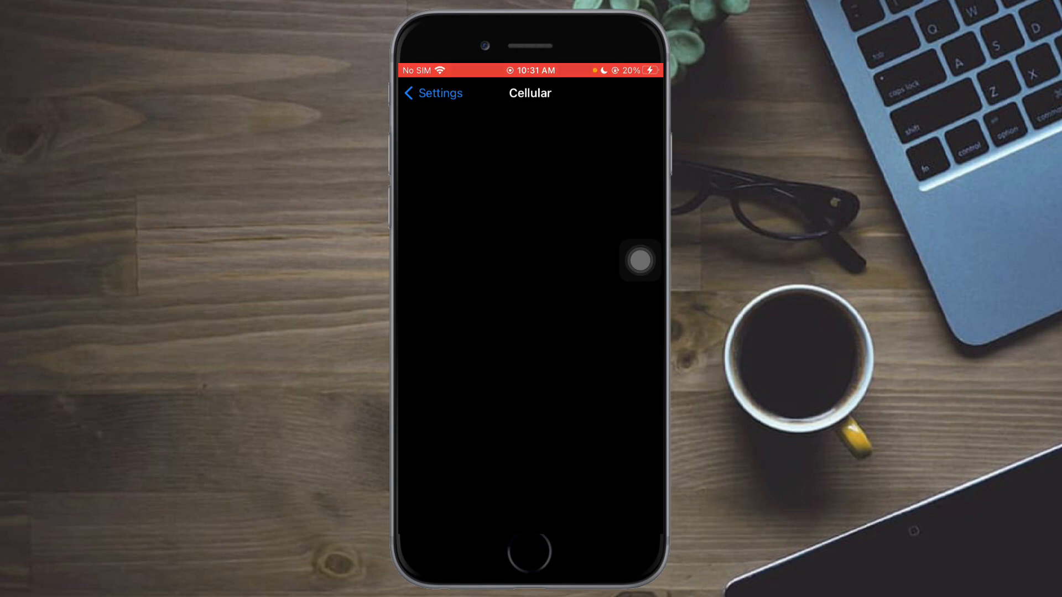
{"action": "left_click", "coordinate": [431, 92]}
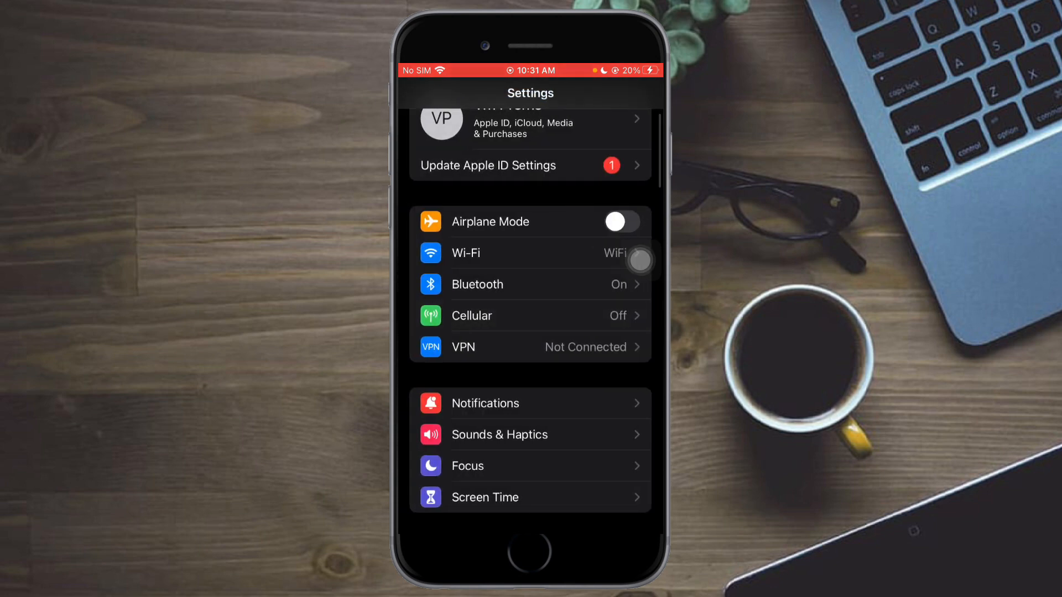